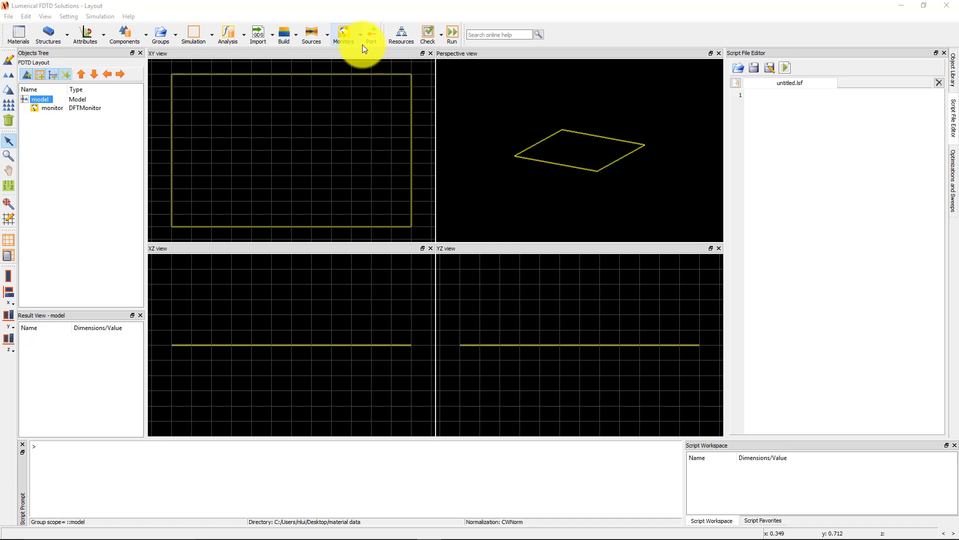
Step: Expand the Monitors list to reveal the monitor types and Global properties entry
left_click(344, 34)
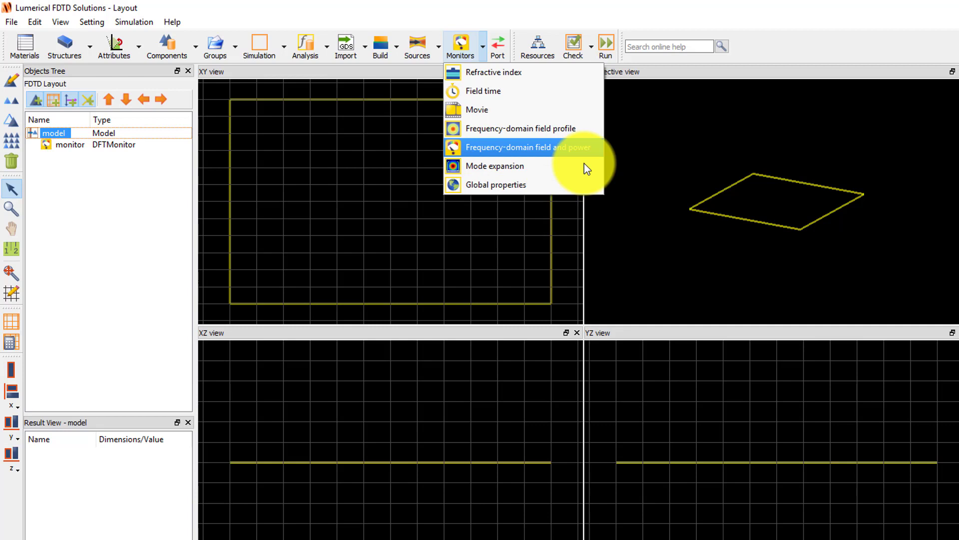
mouse_move(596, 185)
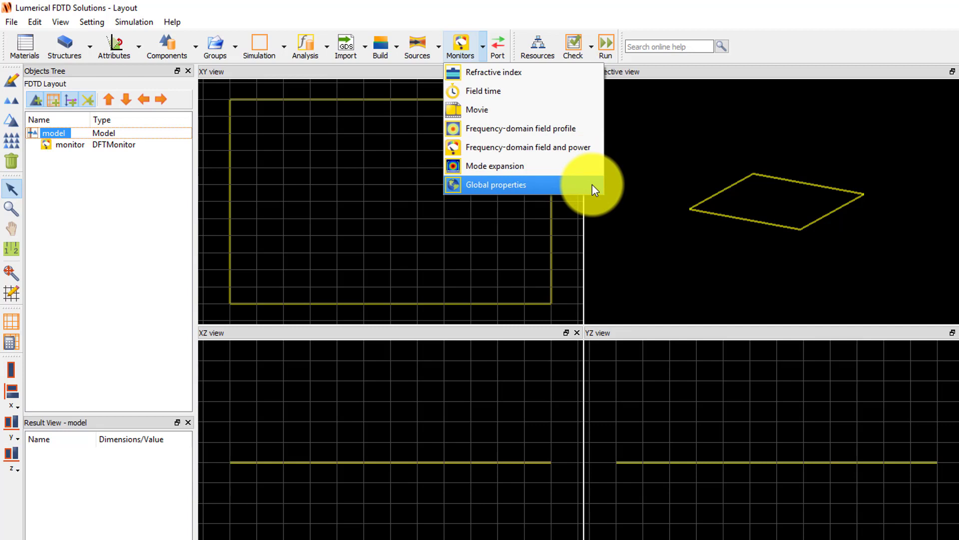
Step: Review global monitor options (0.4–0.7 µm, 5 frequency points, advanced sampling) and confirm with OK
left_click(495, 183)
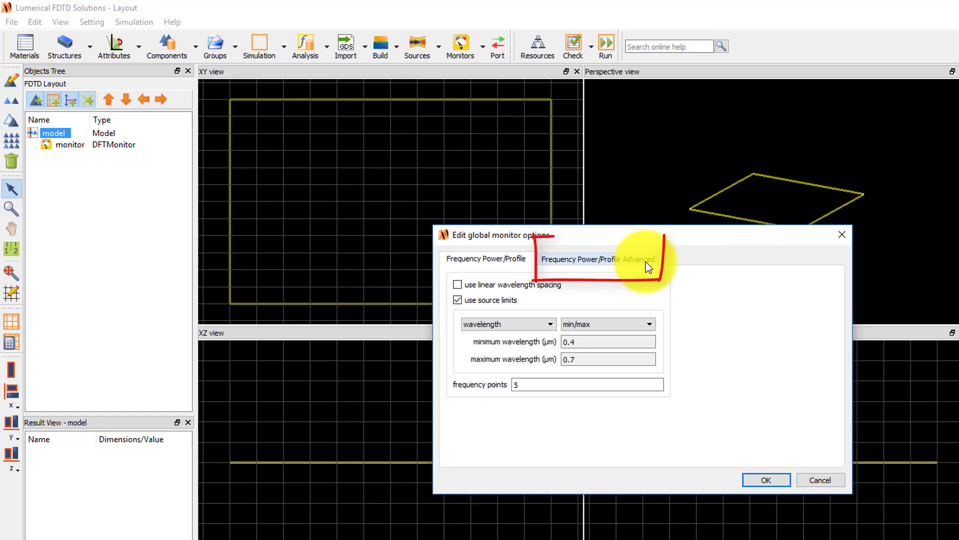
left_click(598, 258)
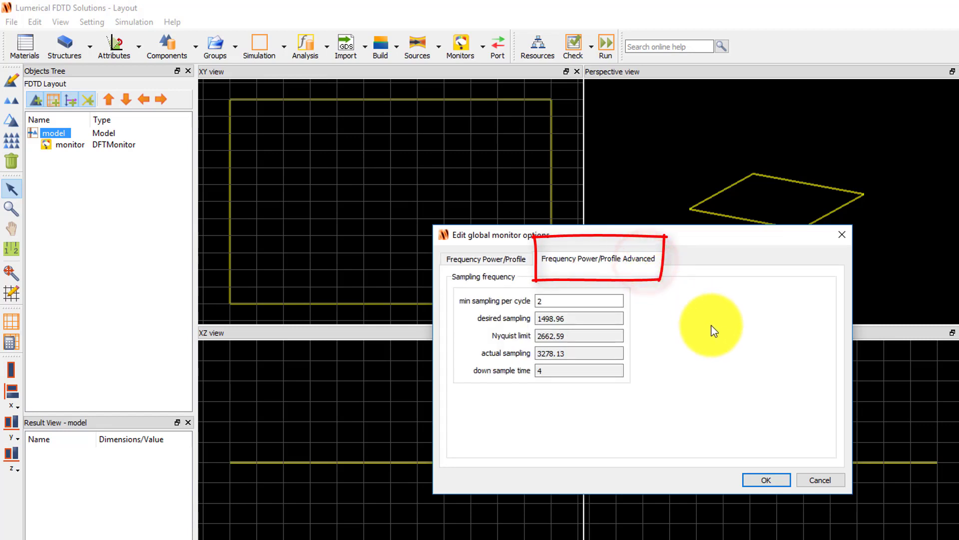
mouse_move(724, 341)
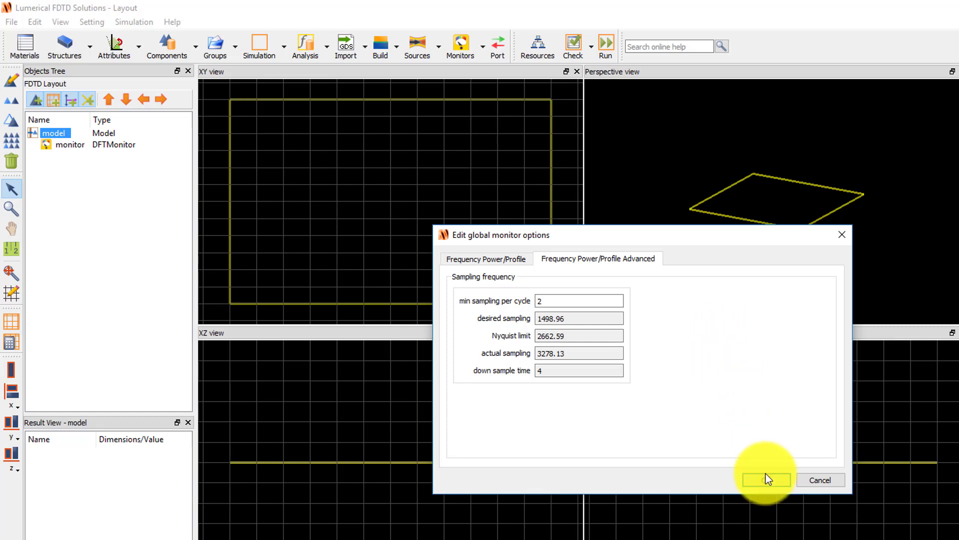
left_click(765, 478)
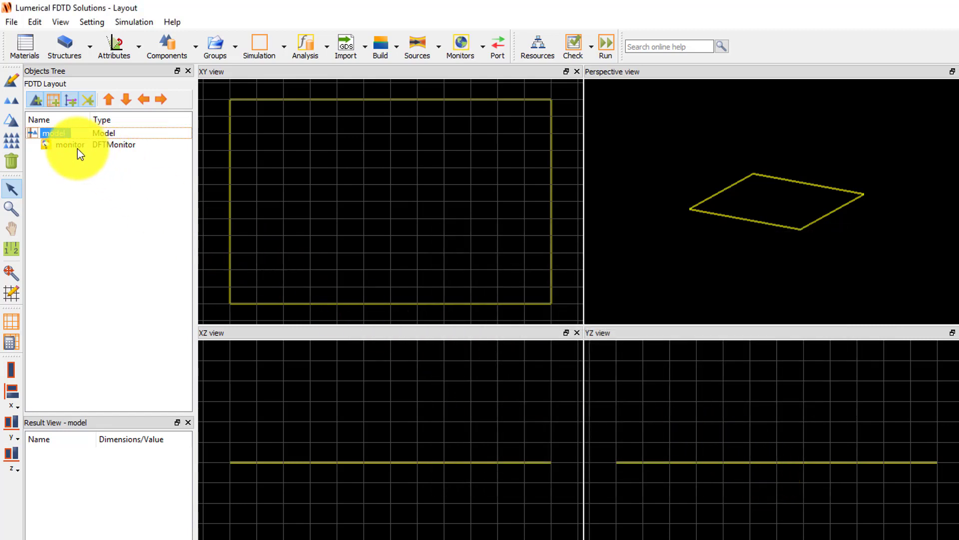
Step: Edit the power monitor and keep its General simulation type at All without overriding global settings
left_click(70, 144)
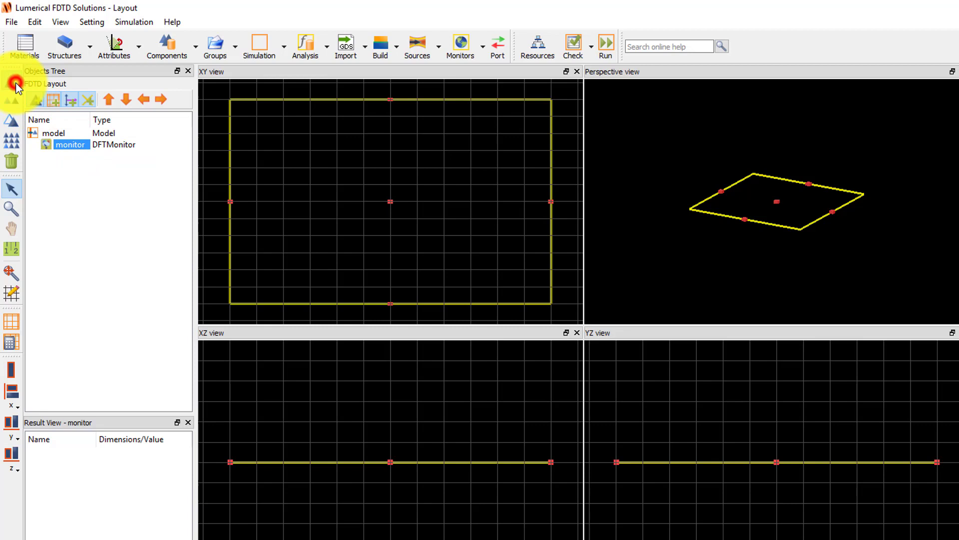
double_click(71, 144)
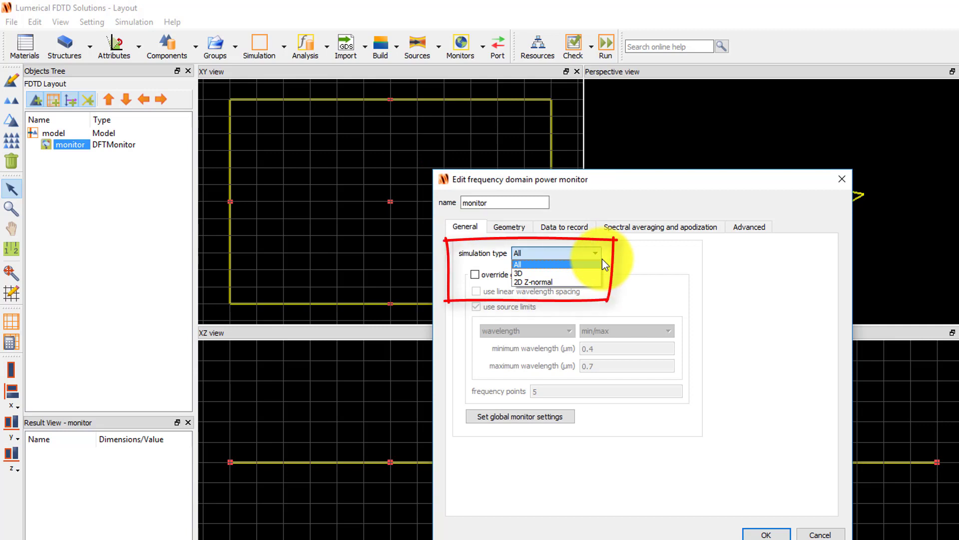
mouse_move(631, 264)
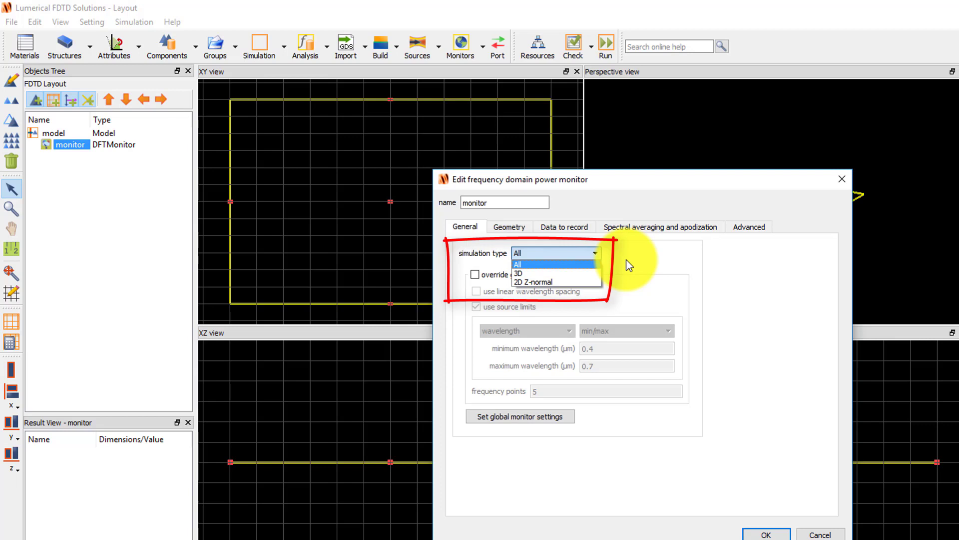
left_click(518, 264)
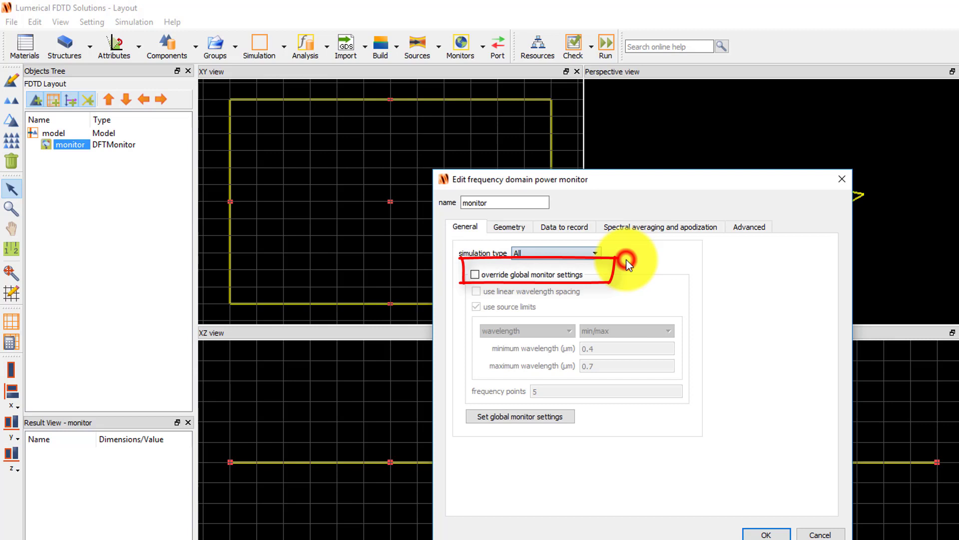
mouse_move(533, 236)
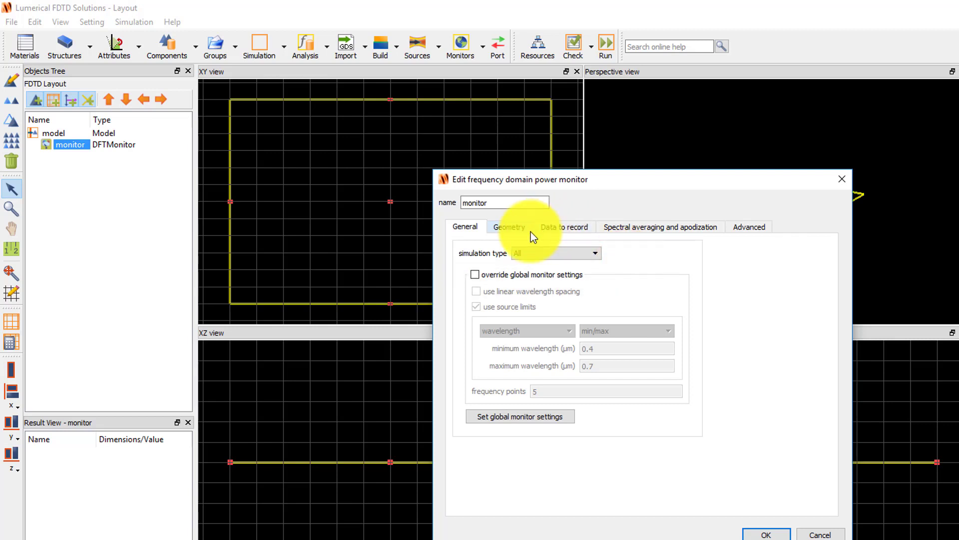
Step: Review the monitor geometry and keep its type as 2D Z-normal with 1.2 µm spans
left_click(510, 227)
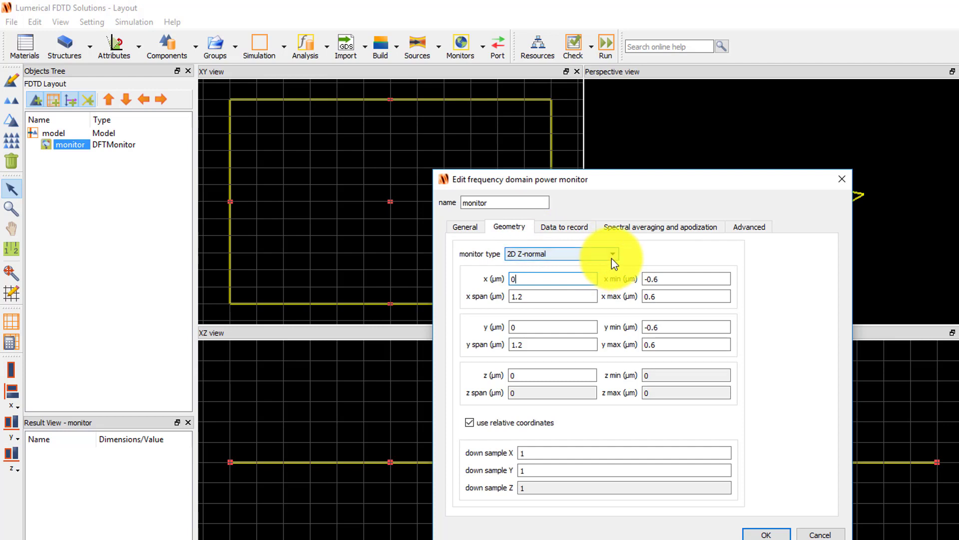
left_click(613, 253)
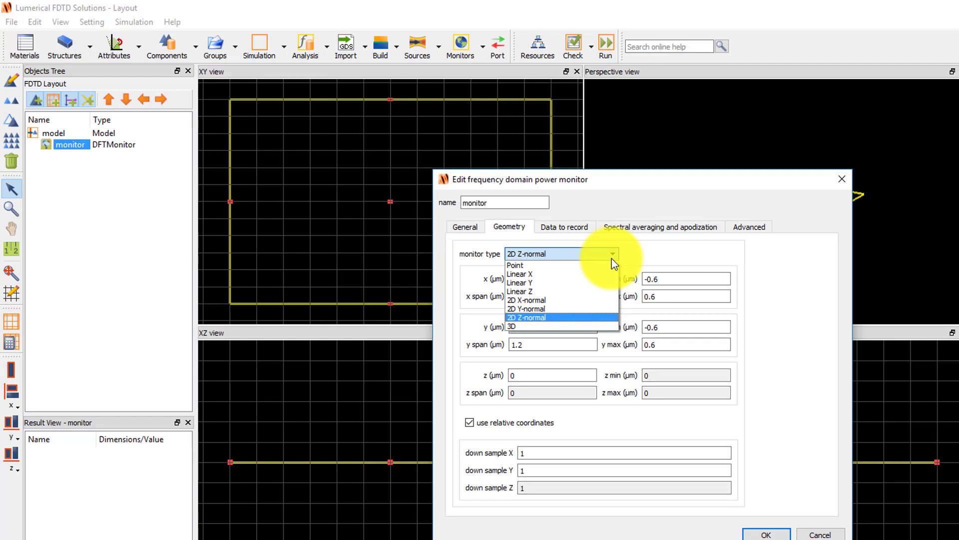
left_click(543, 316)
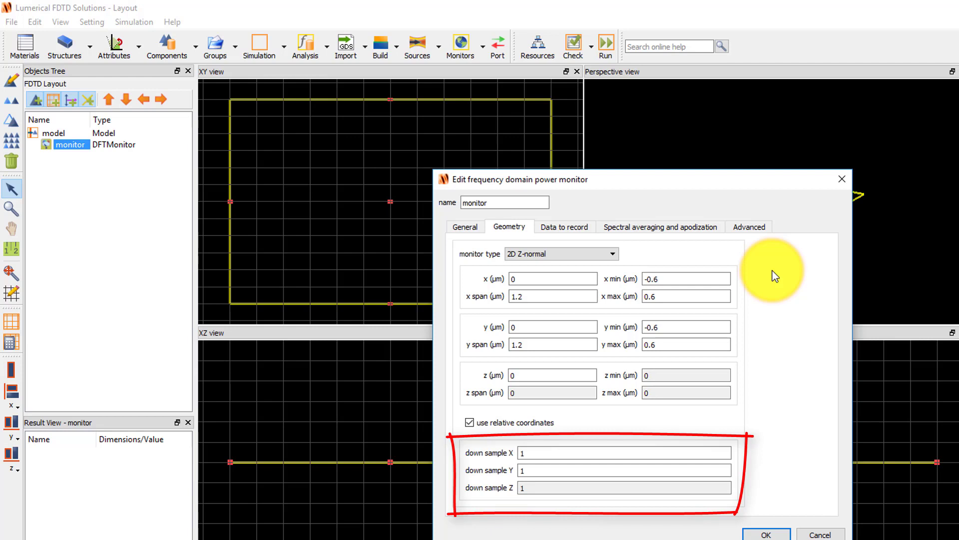
mouse_move(774, 276)
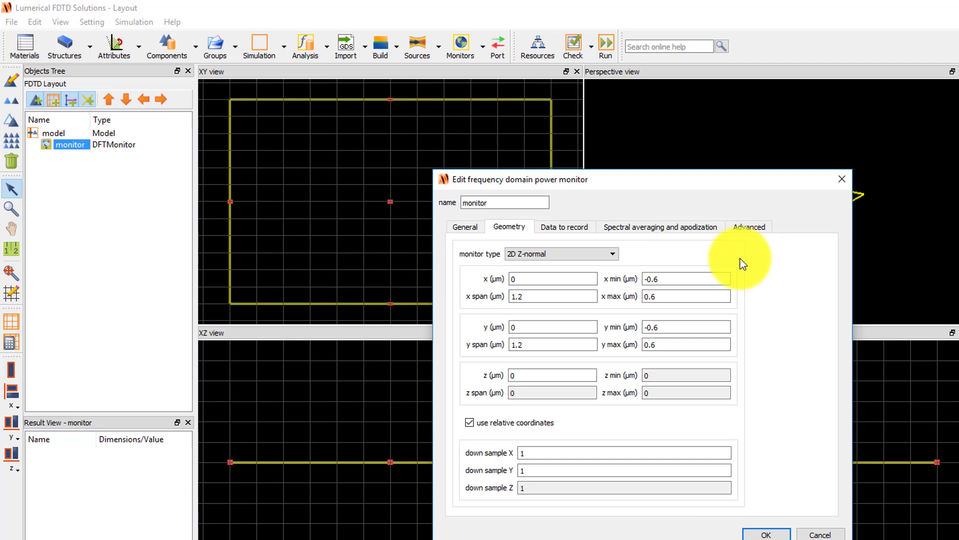
Step: Review the monitor's Data to record and Advanced settings with nearest-mesh-cell interpolation
left_click(564, 227)
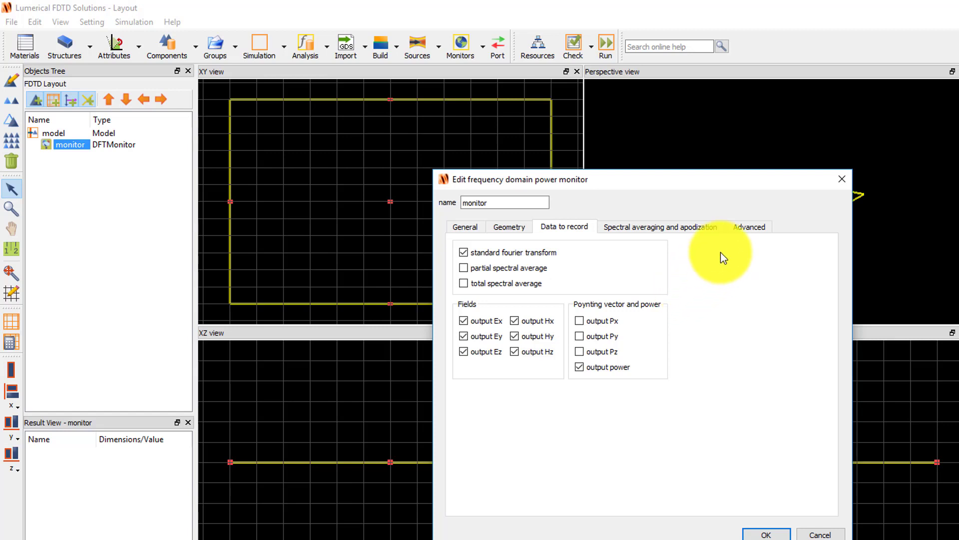
left_click(747, 226)
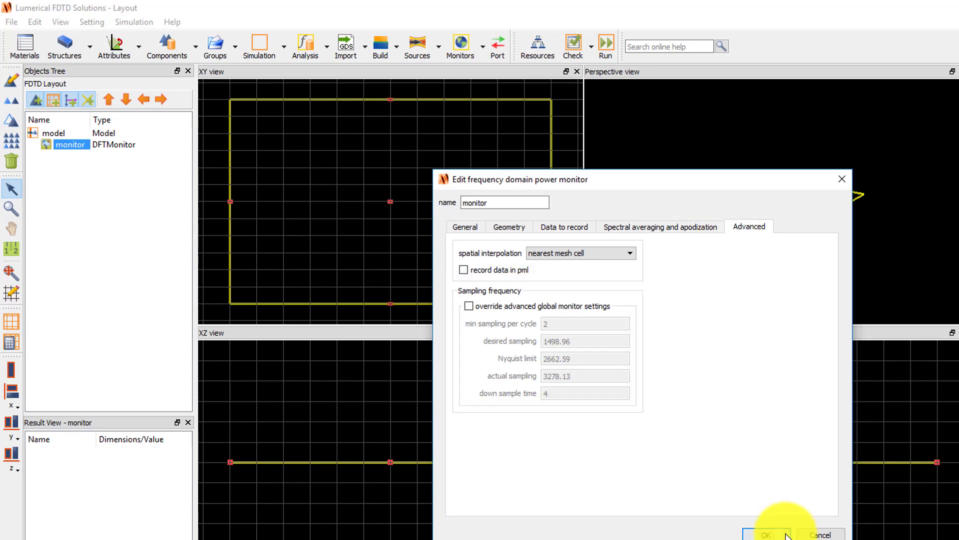
left_click(767, 534)
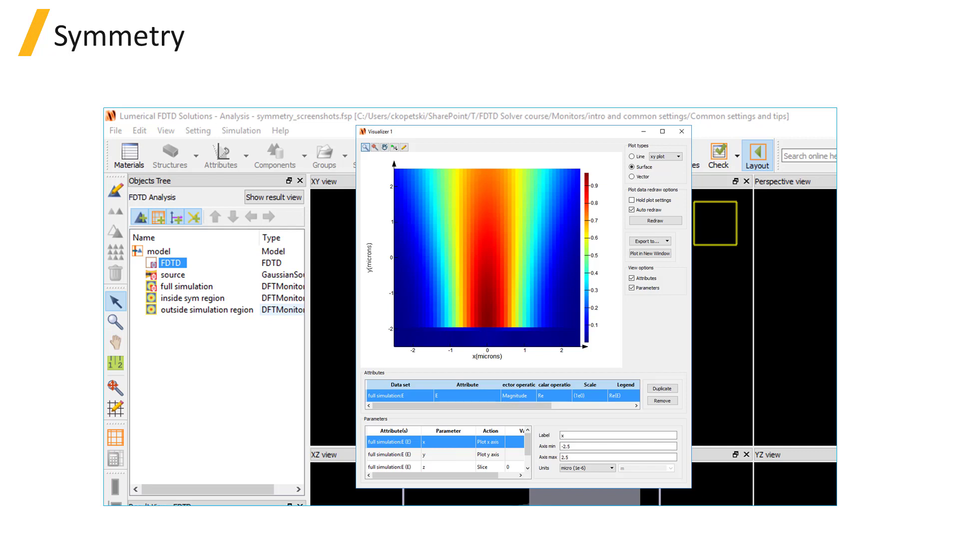
Step: Advance the Symmetry slide to the layout screenshot with the symmetry boundary and monitors
left_click(681, 131)
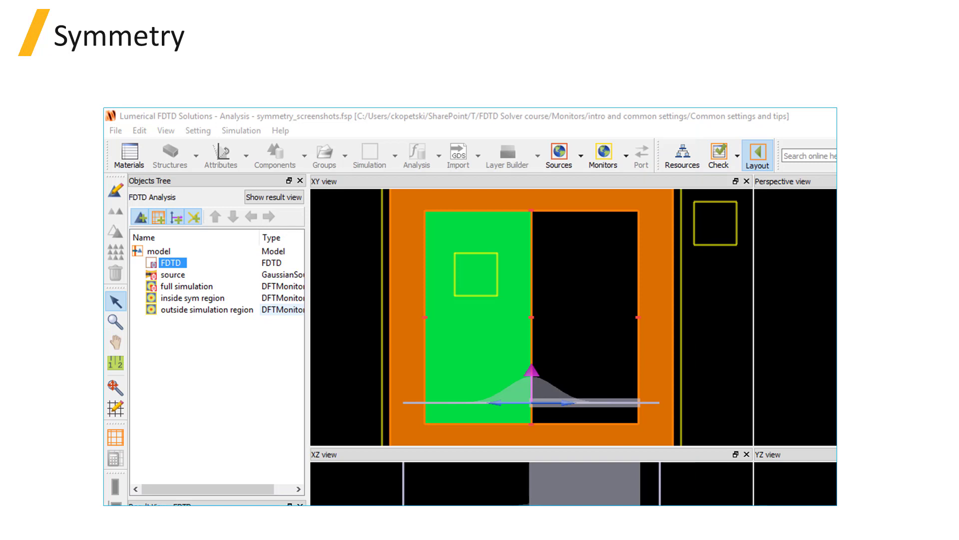